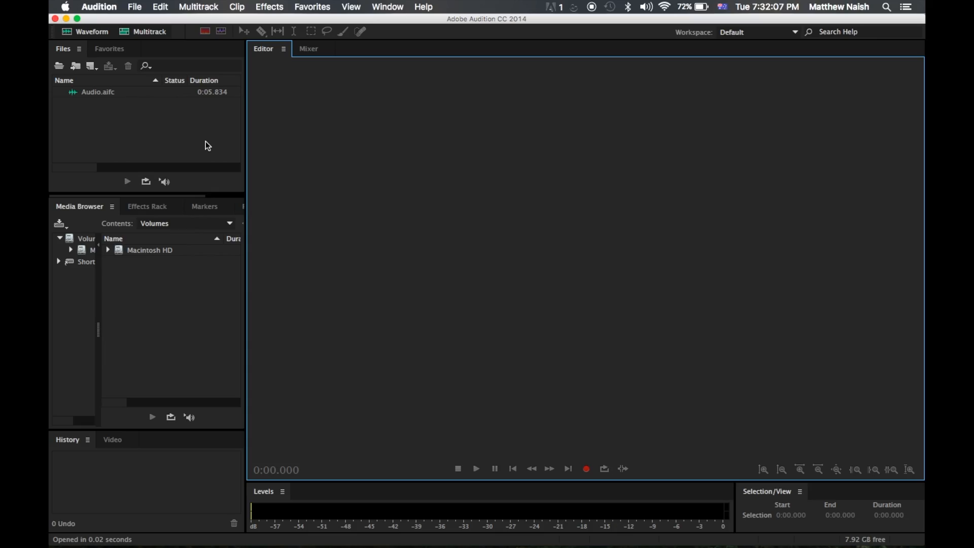
mouse_move(347, 67)
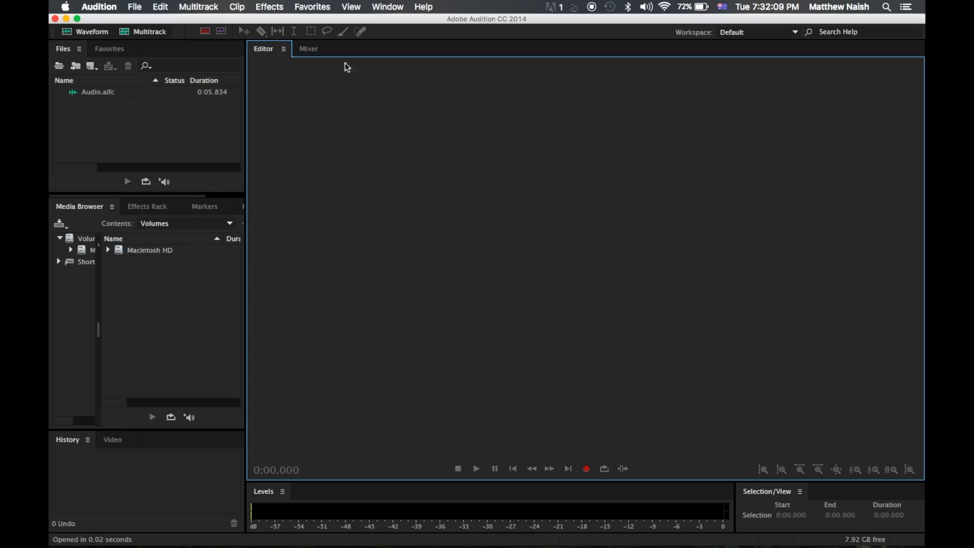
mouse_move(119, 91)
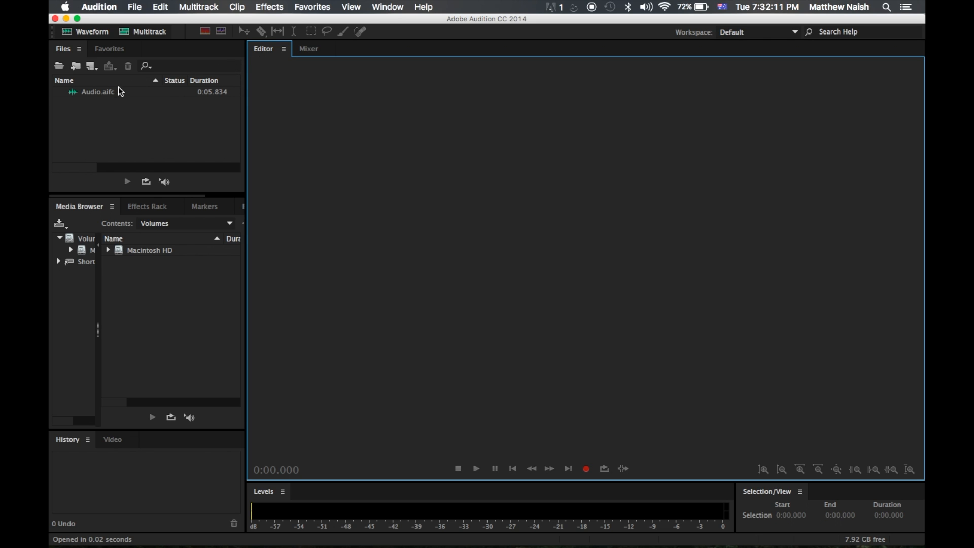
Step: Select the Audio.aifc file in the Files panel
click(97, 91)
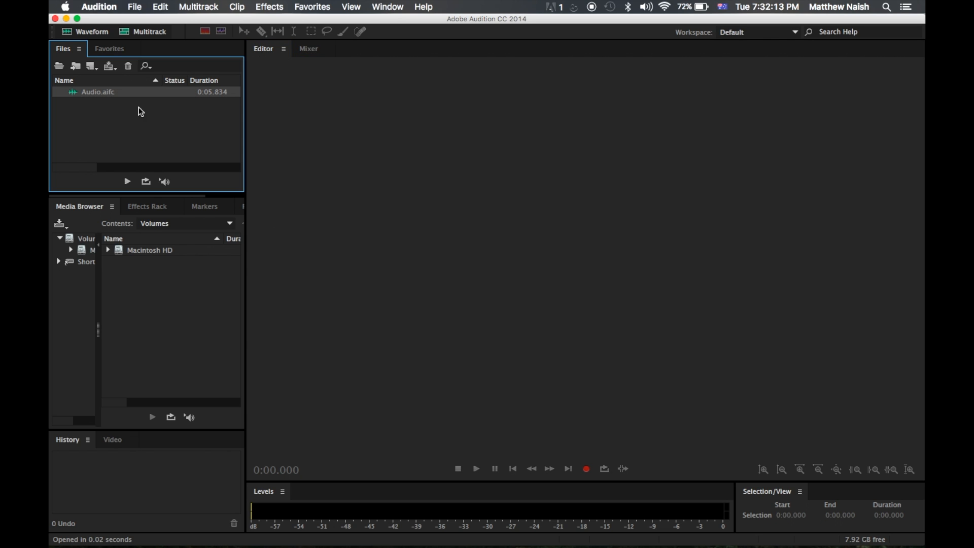
mouse_move(132, 94)
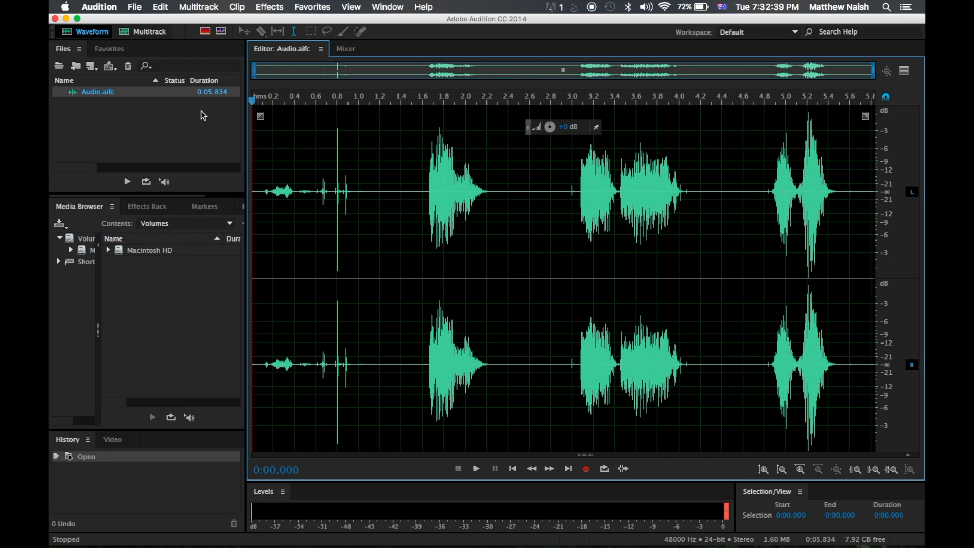
mouse_move(214, 101)
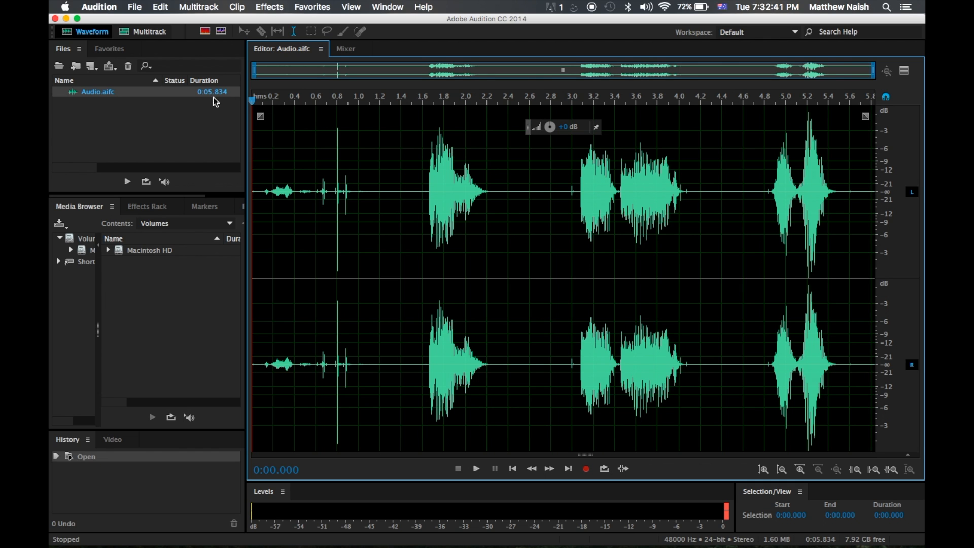
click(339, 99)
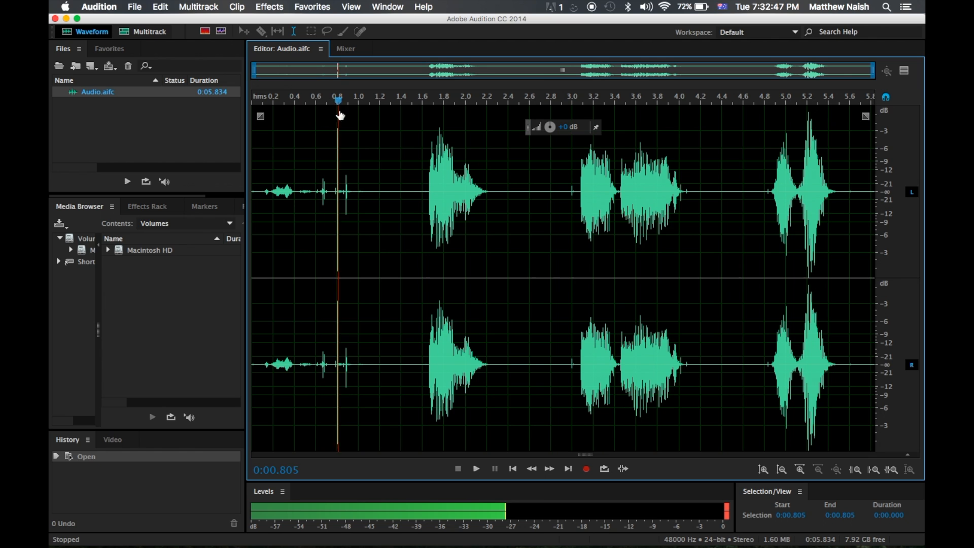
click(436, 149)
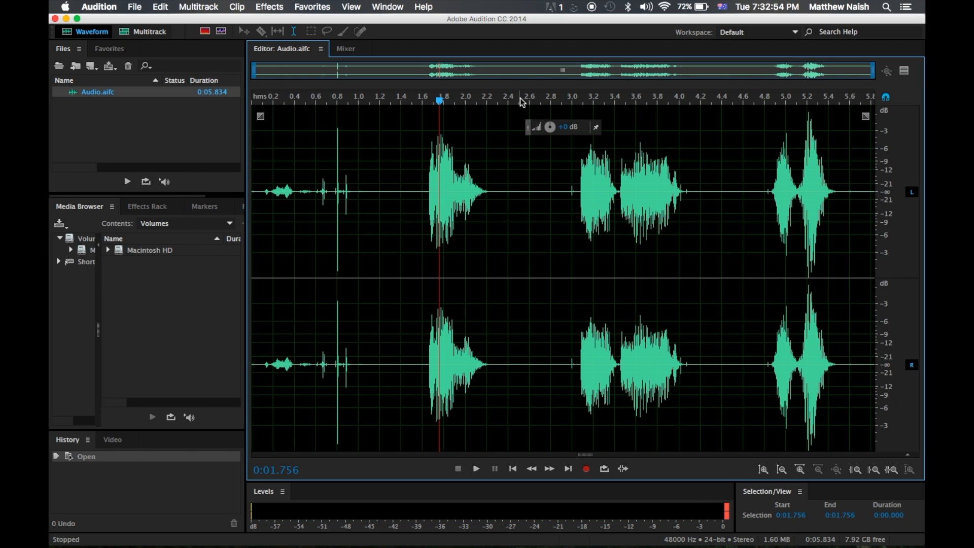
click(566, 102)
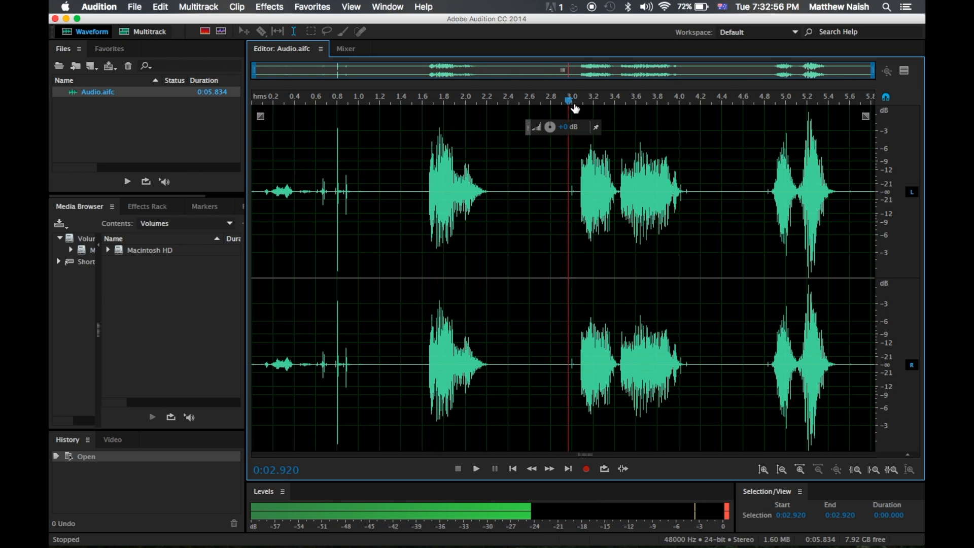
click(809, 102)
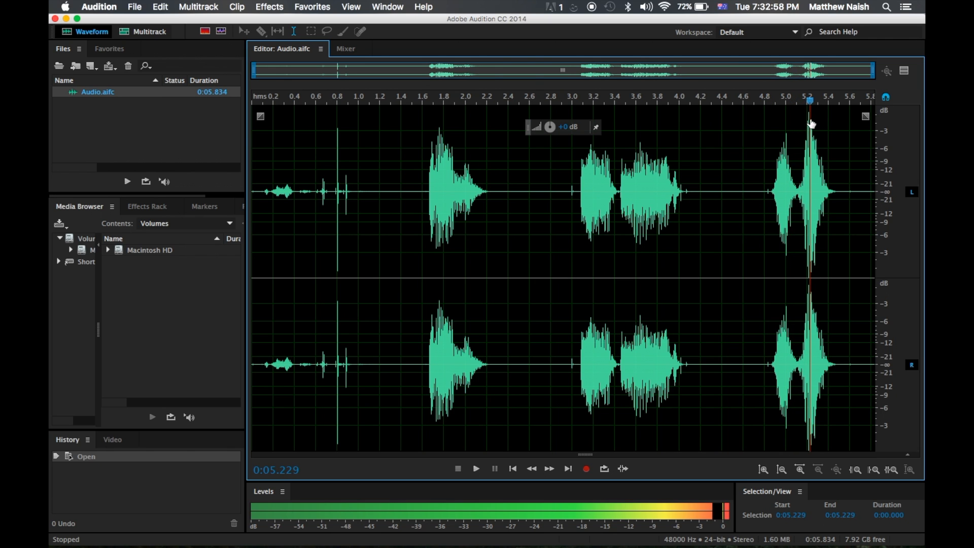
click(511, 468)
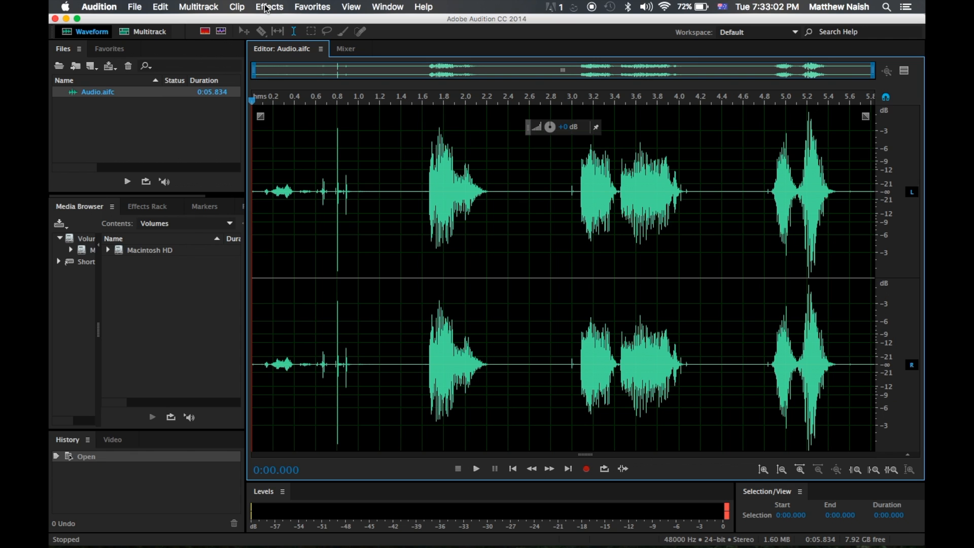
Step: Apply a Pitch Shifter pass of -8 semitones at High Precision with 50% overlapping
click(269, 7)
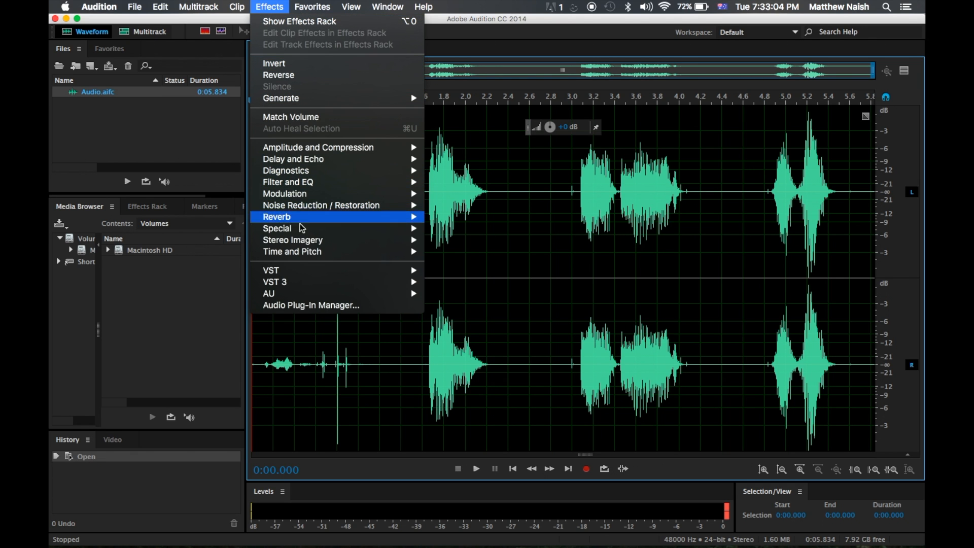
mouse_move(292, 251)
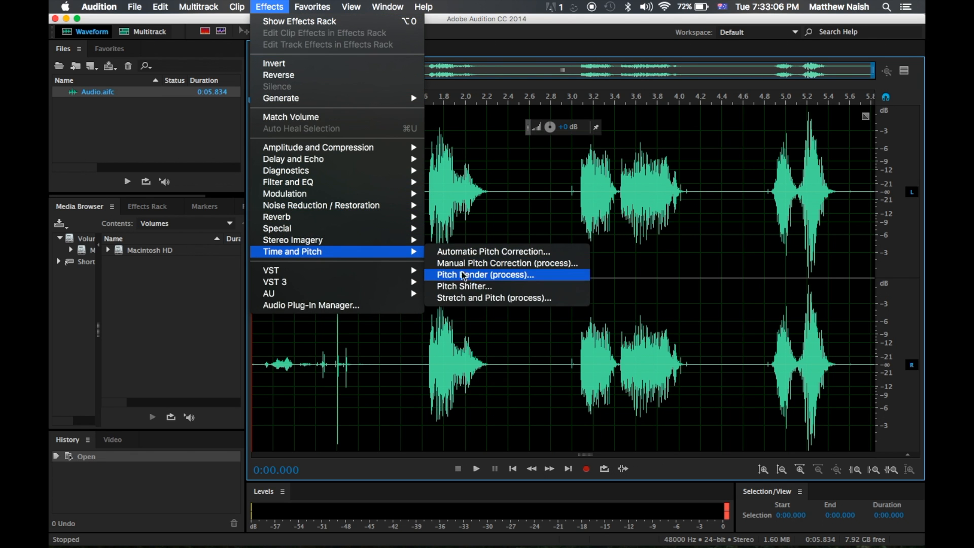
click(463, 286)
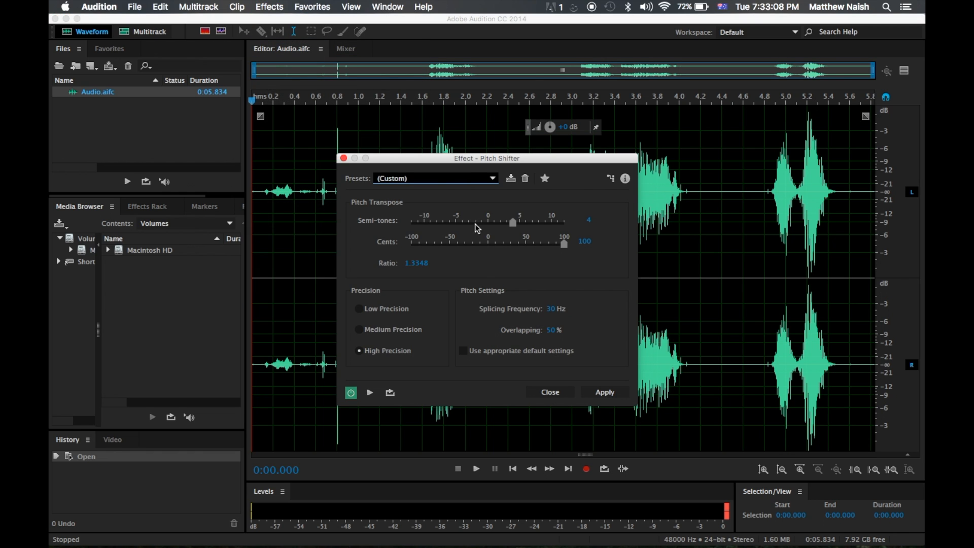
click(493, 178)
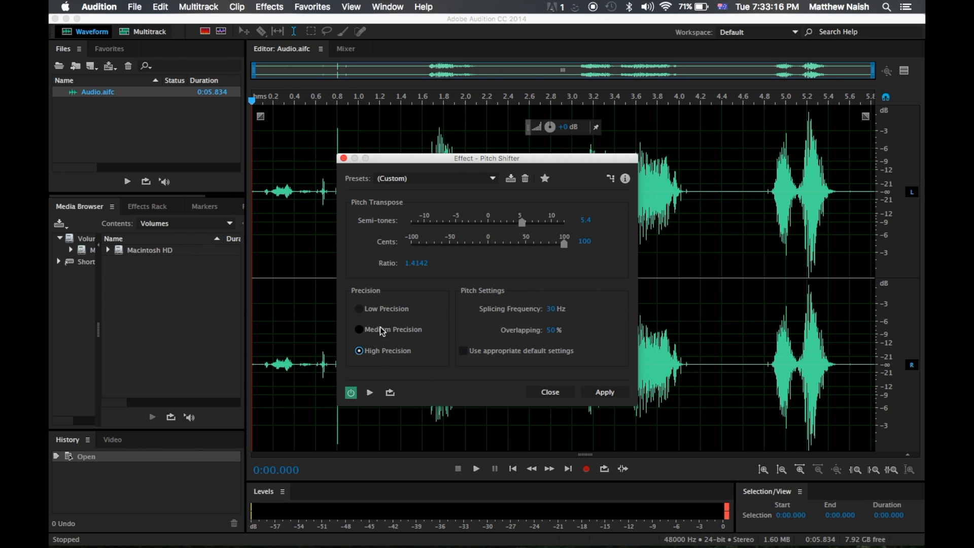
click(358, 309)
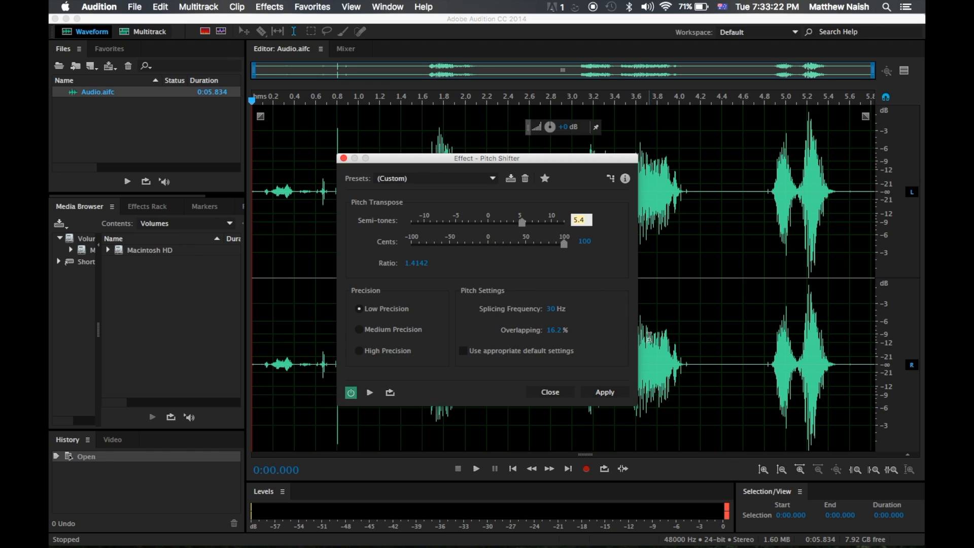
triple_click(579, 220)
text(-8)
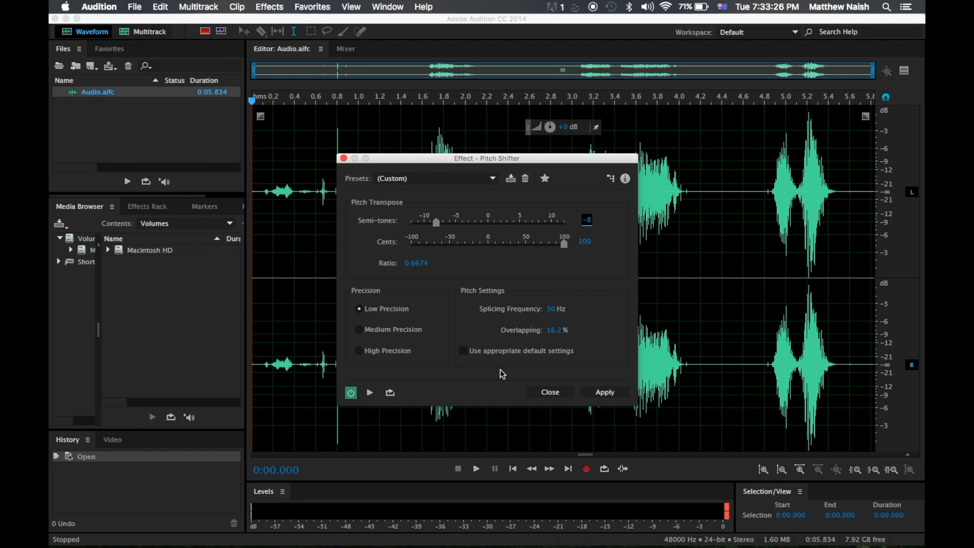
click(359, 350)
text(50)
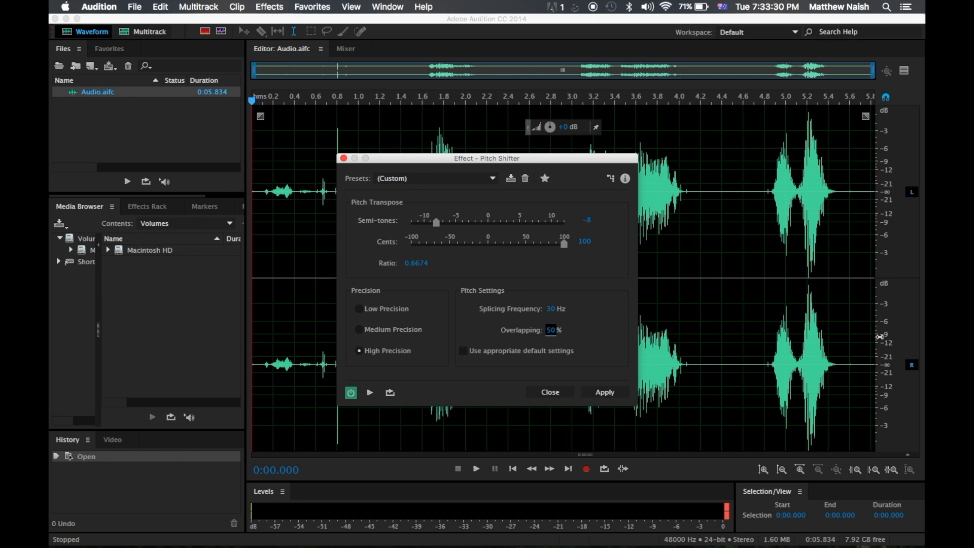
mouse_move(382, 408)
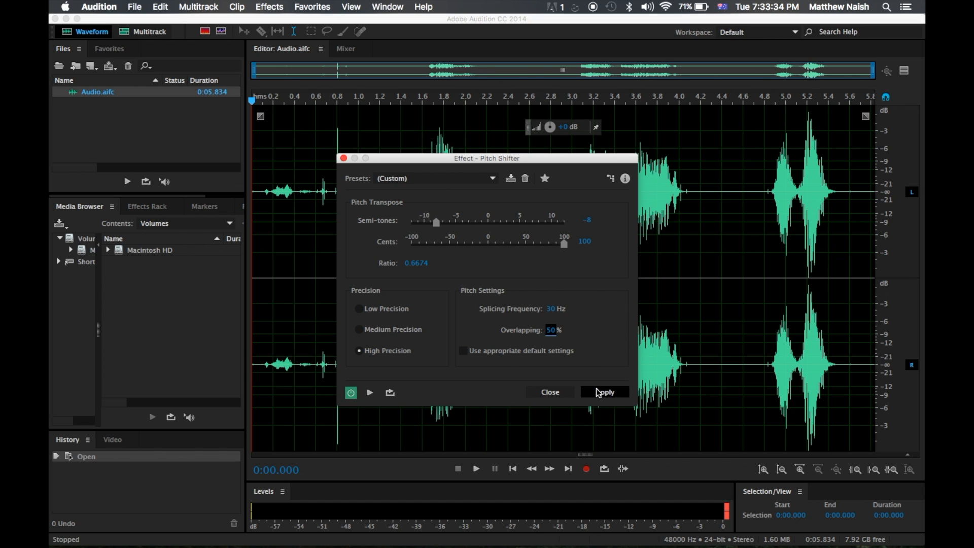
click(603, 391)
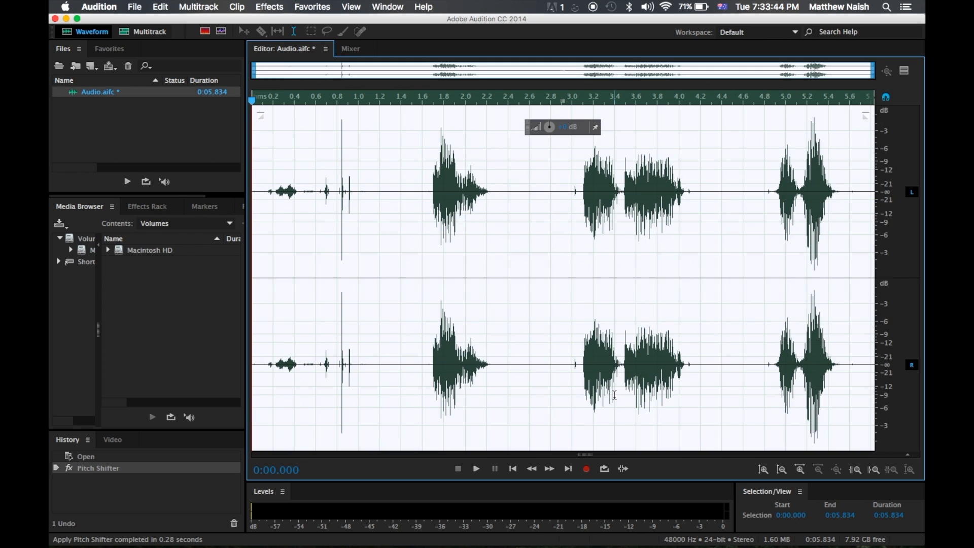
Step: Apply a second Pitch Shifter pass raising the clip 4 semitones at High Precision
click(269, 7)
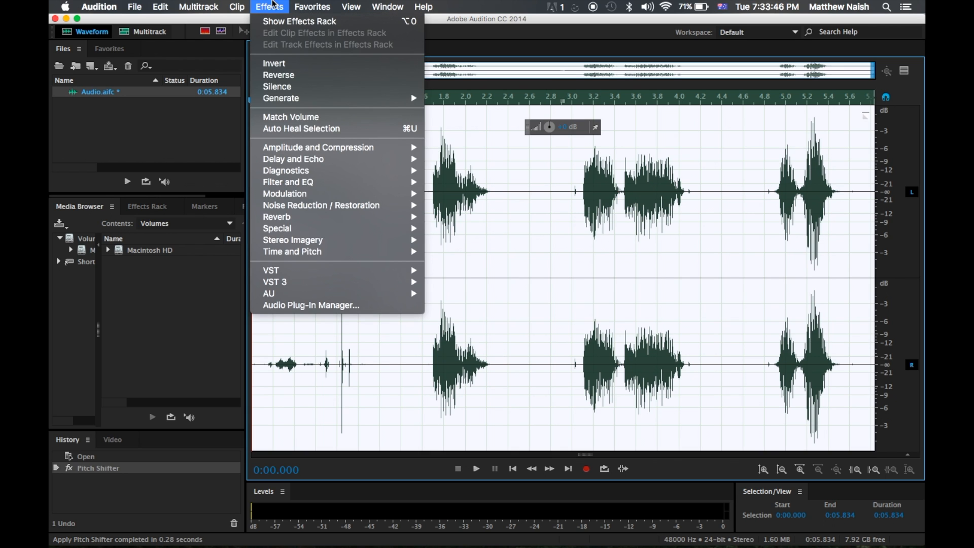
mouse_move(292, 251)
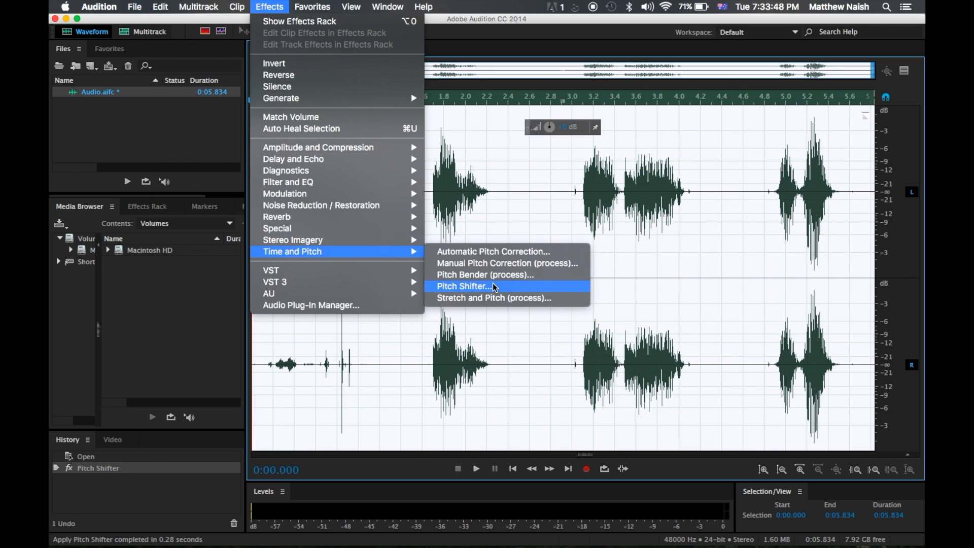
click(464, 286)
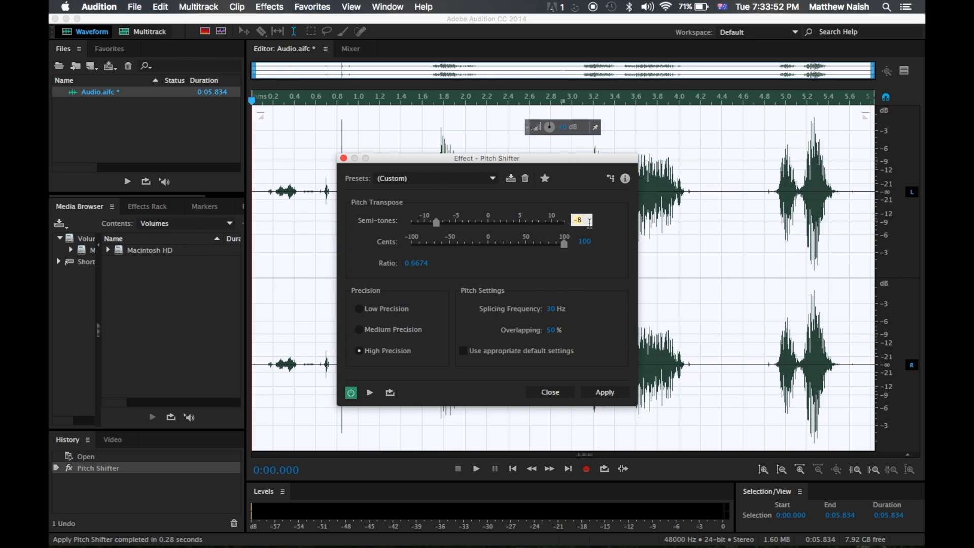
click(359, 329)
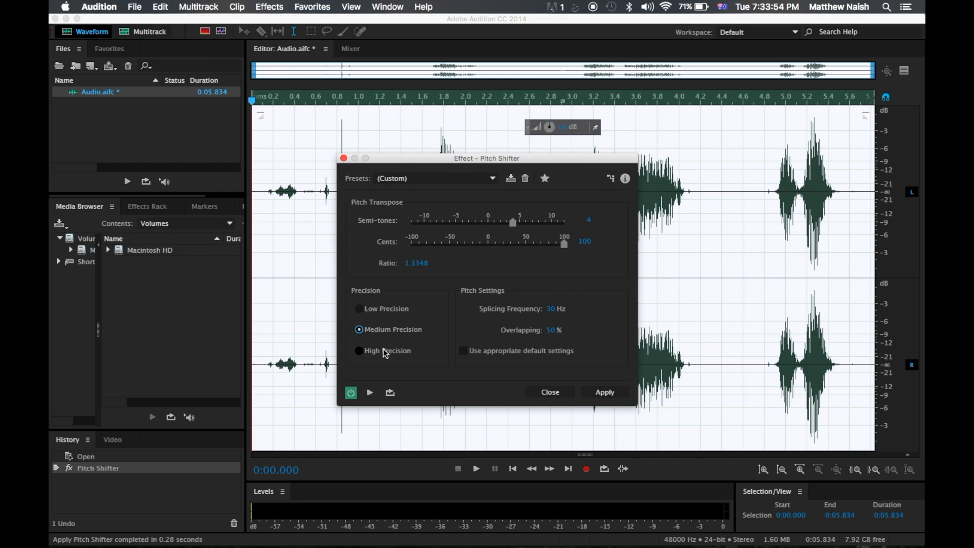
click(359, 350)
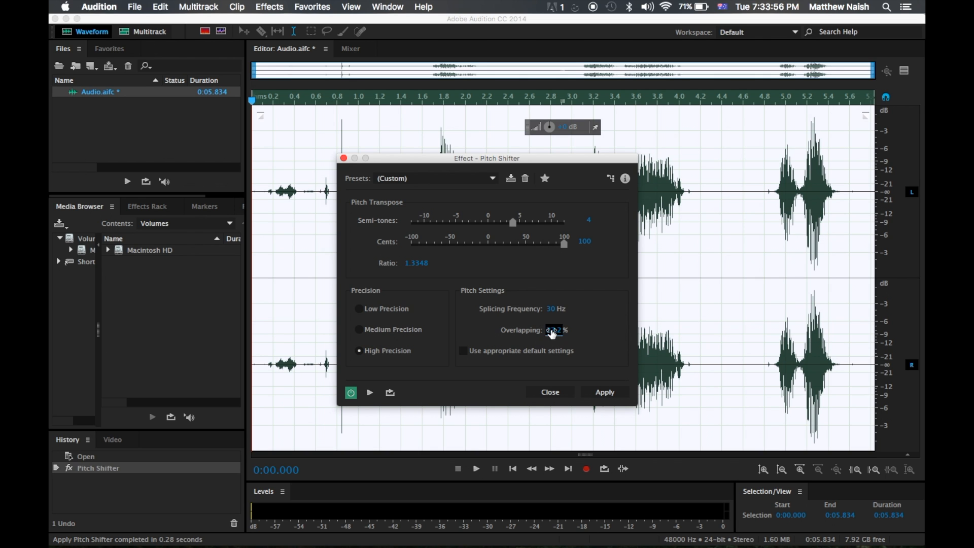
click(602, 391)
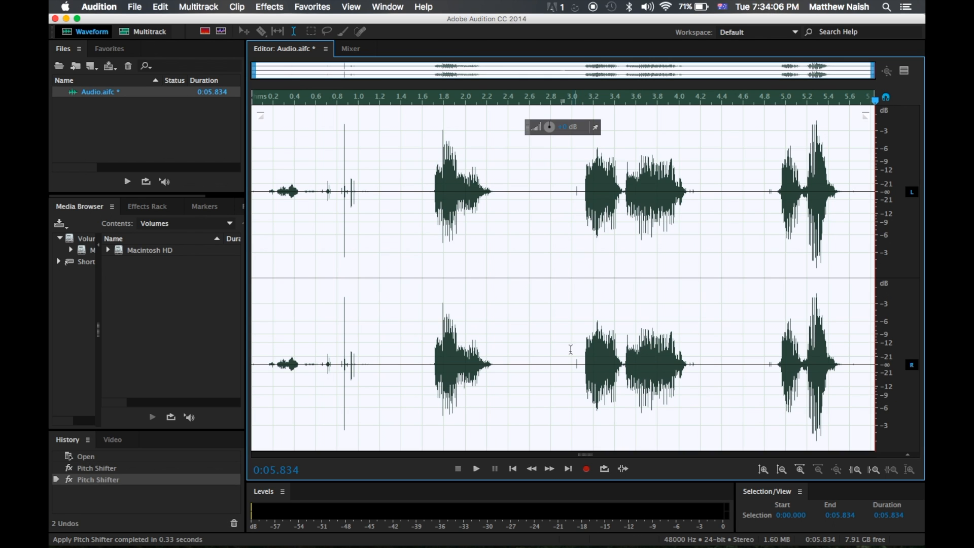
Step: Apply a Chorus from the 5 Voices preset with the wet level set to 60%
click(269, 7)
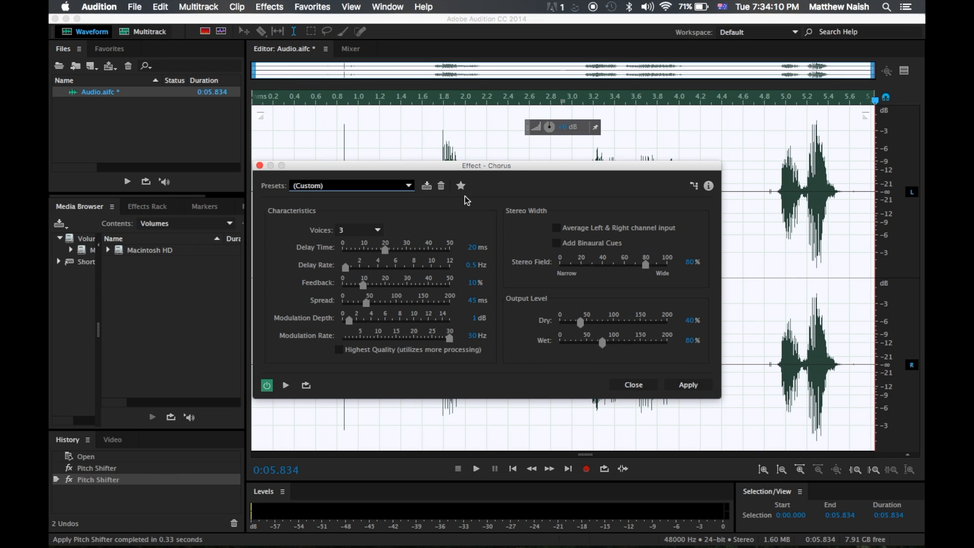
mouse_move(409, 189)
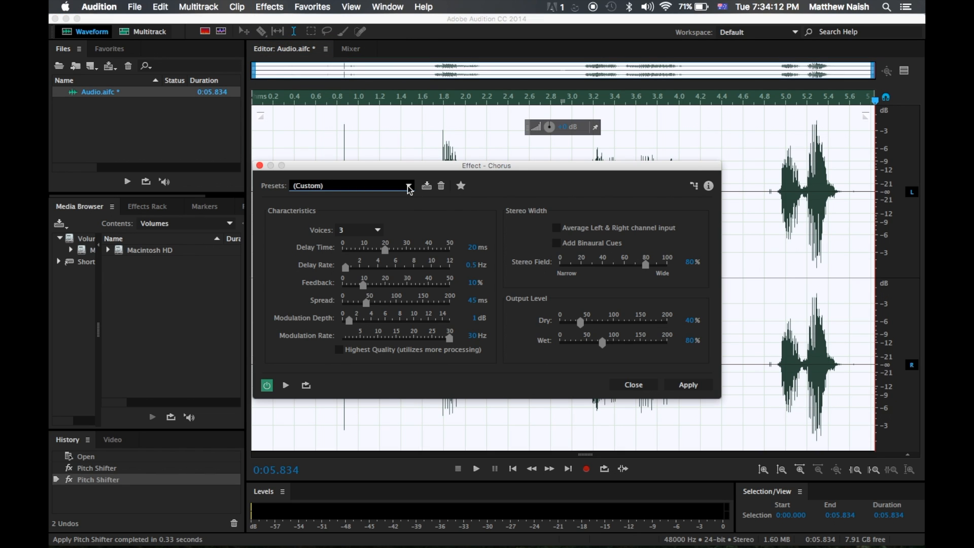
click(407, 187)
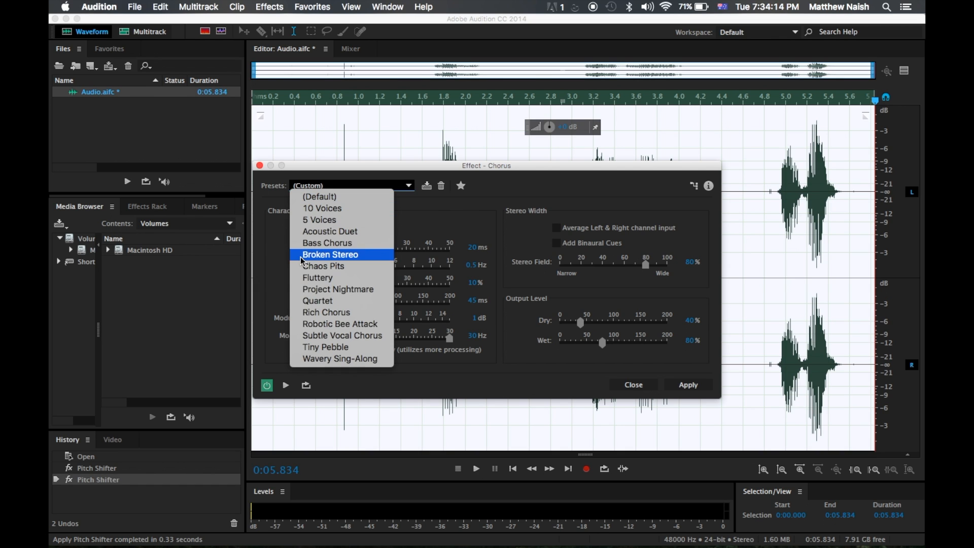
mouse_move(323, 208)
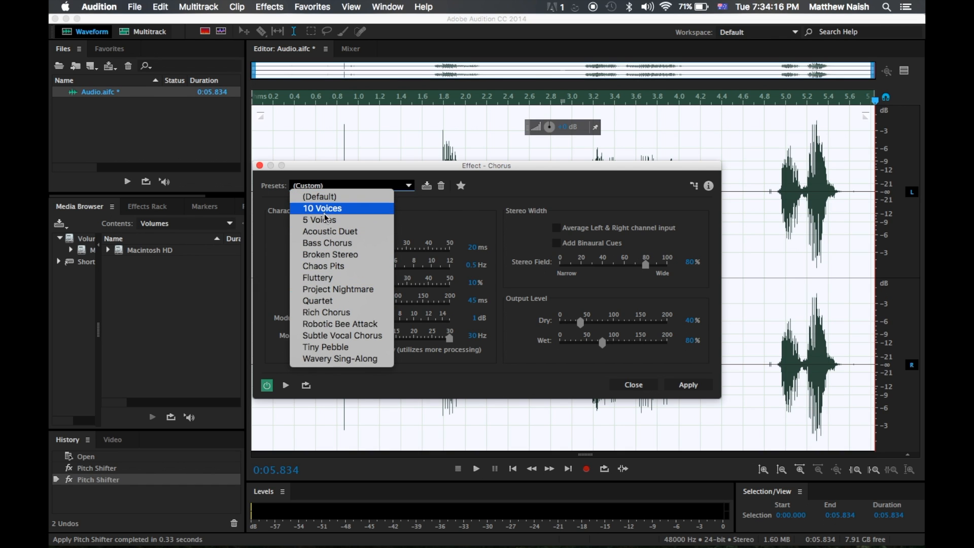
click(318, 219)
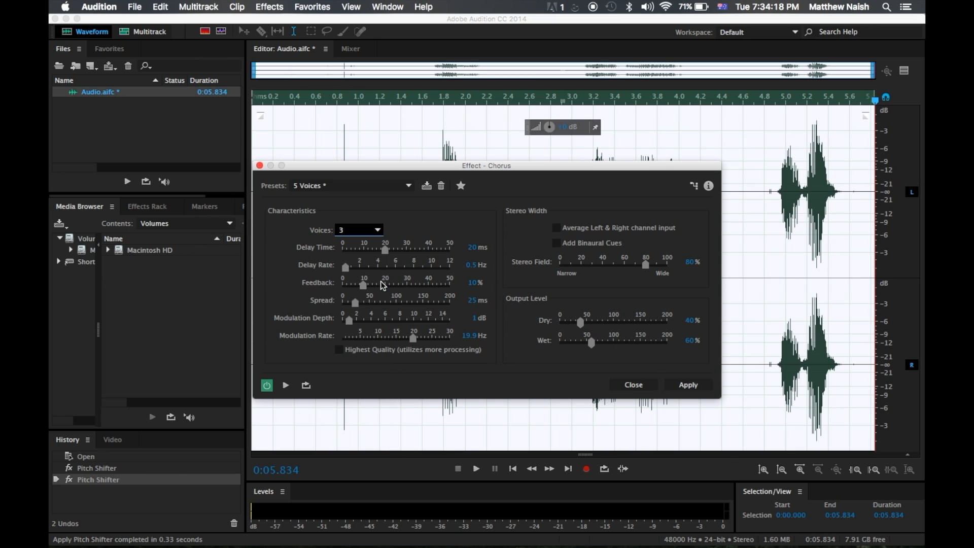
mouse_move(463, 283)
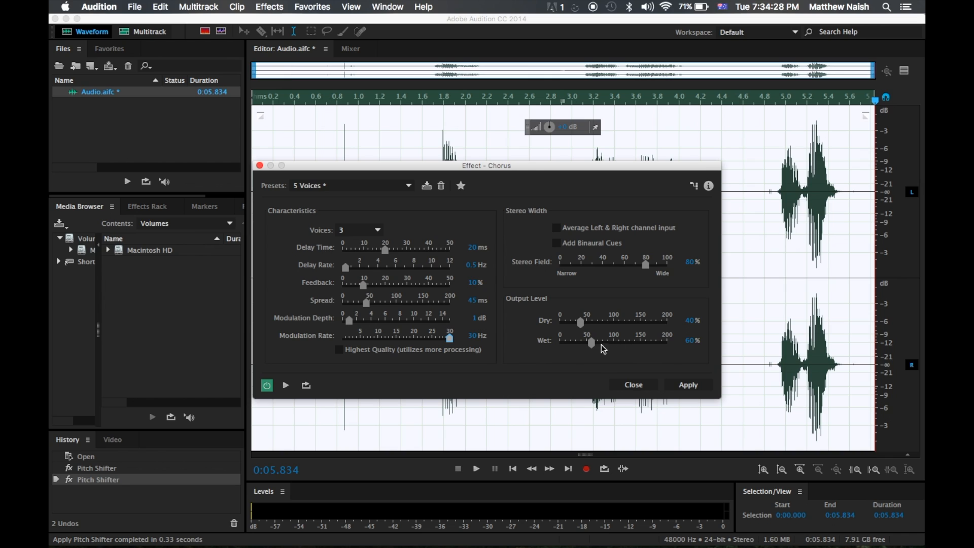
double_click(693, 340)
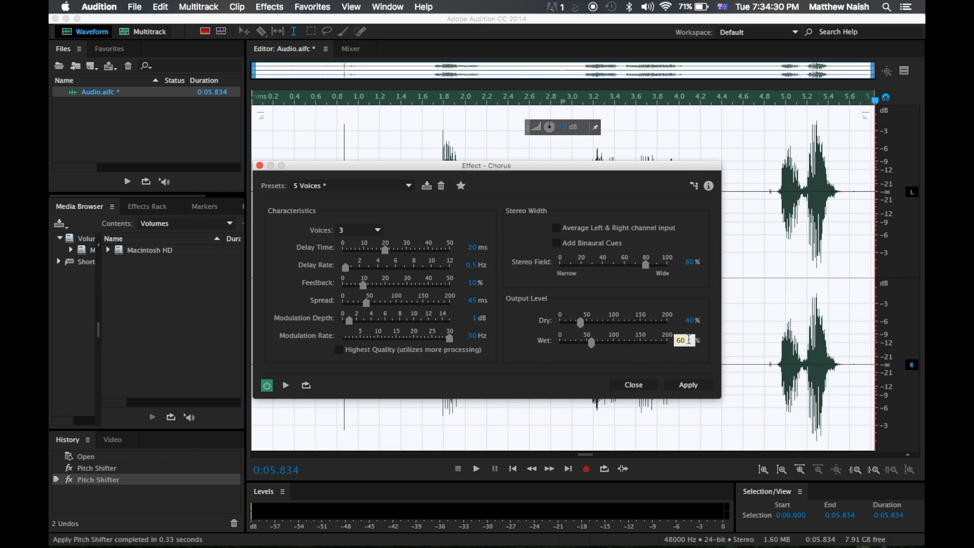
click(687, 385)
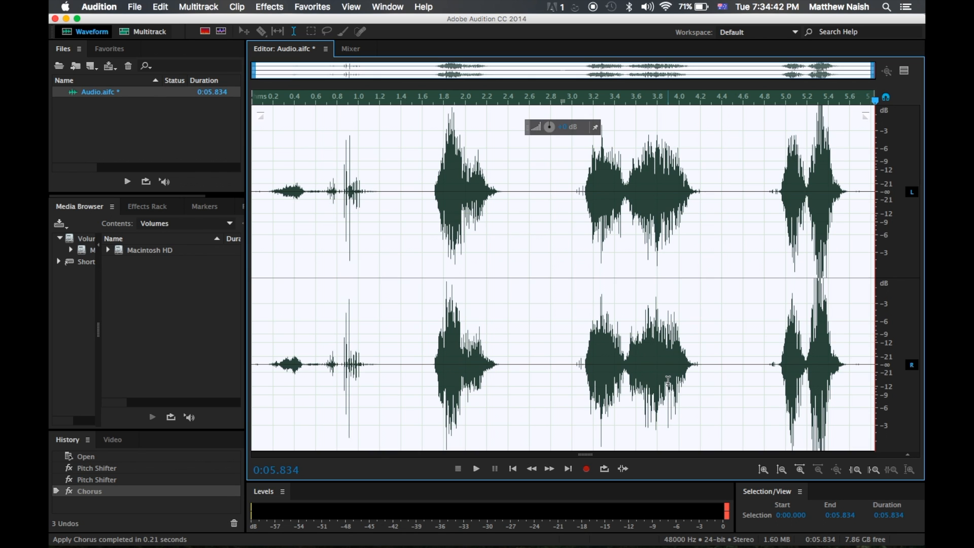
Step: Load the Robotic preset in the Flanger effect without applying it yet
click(269, 7)
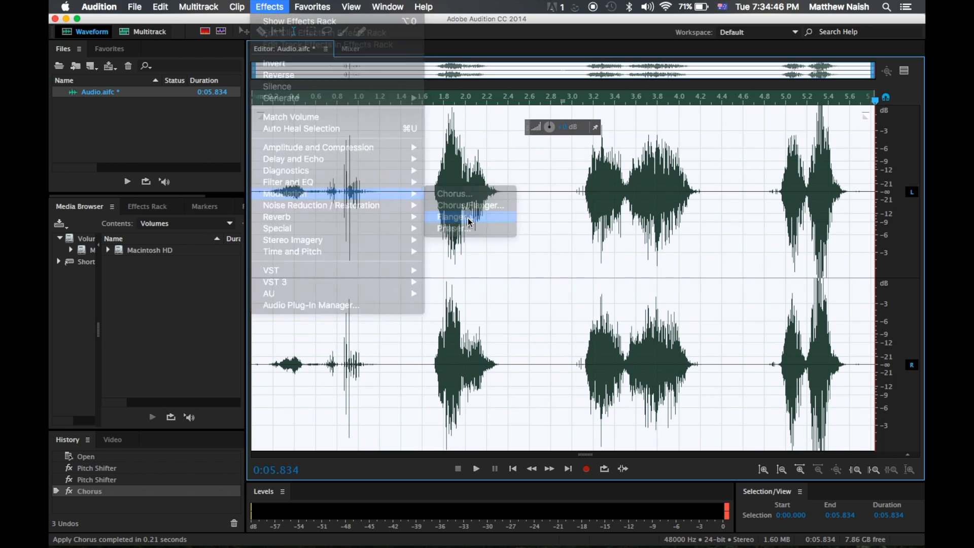
click(452, 216)
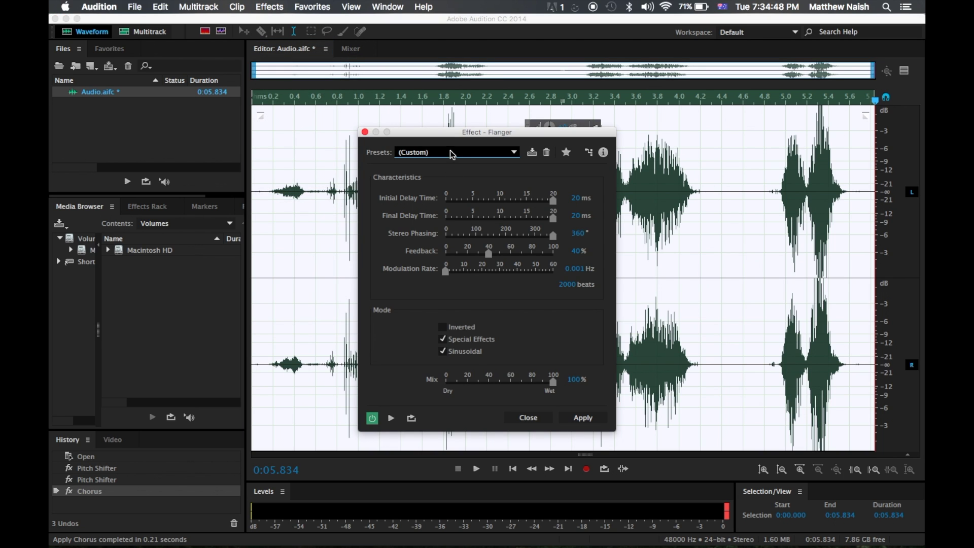
mouse_move(454, 155)
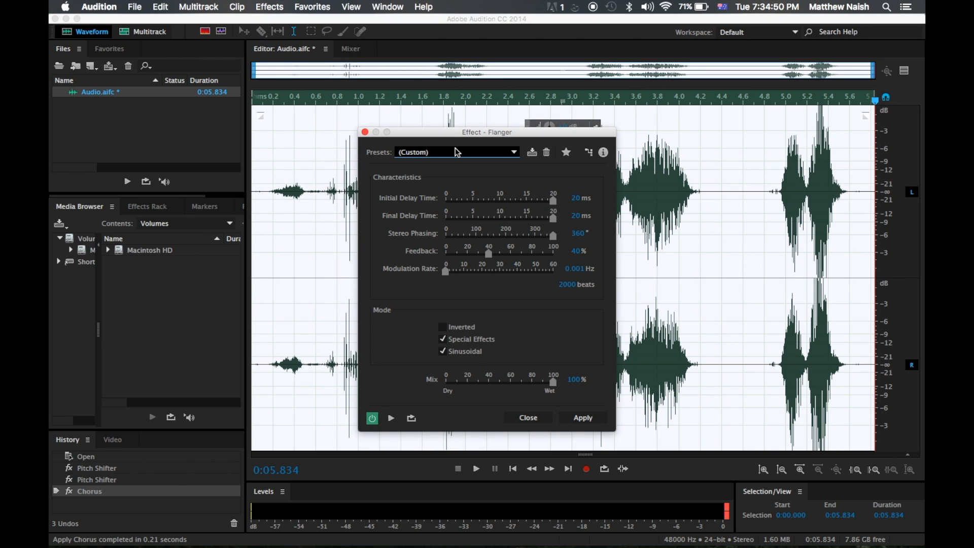
click(512, 151)
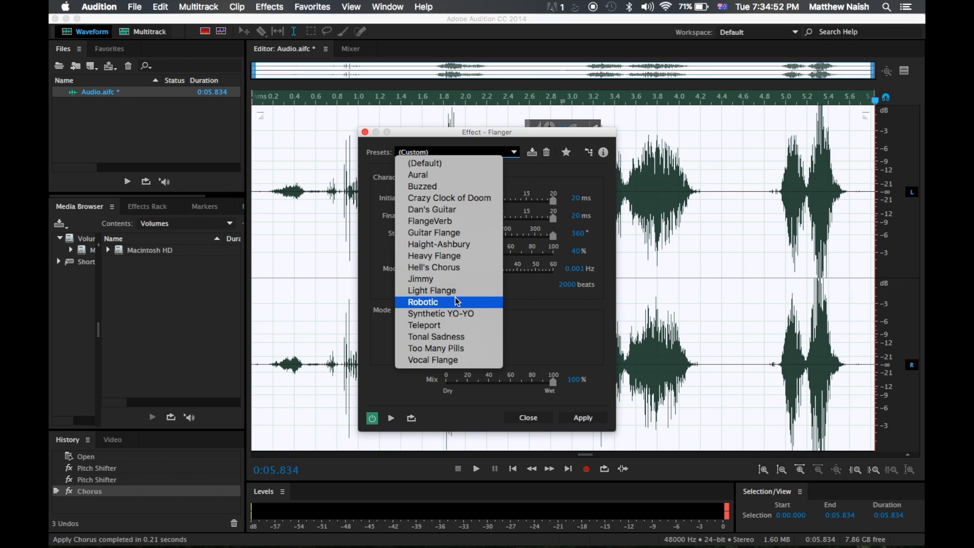
click(422, 302)
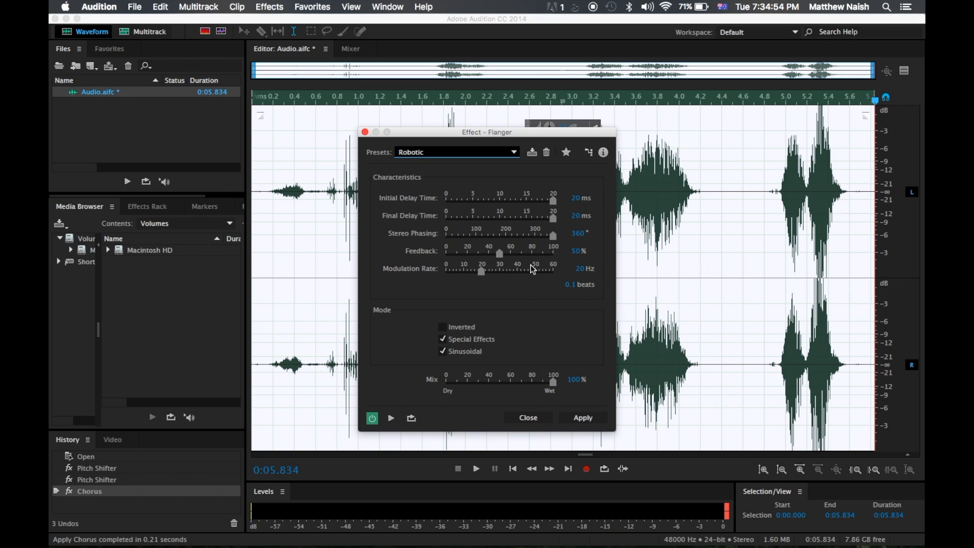